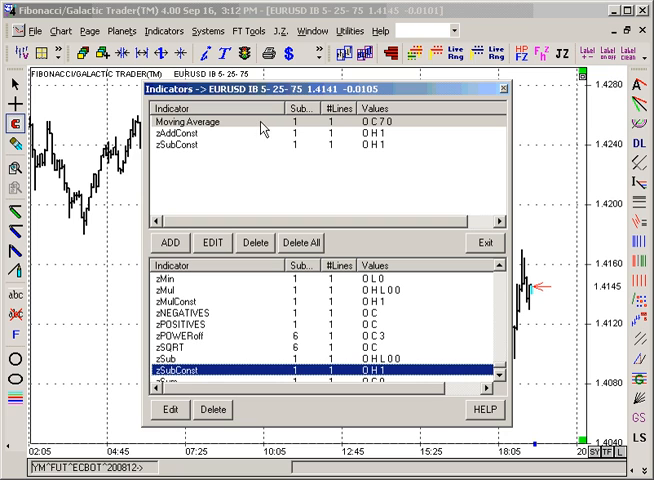
mouse_move(218, 146)
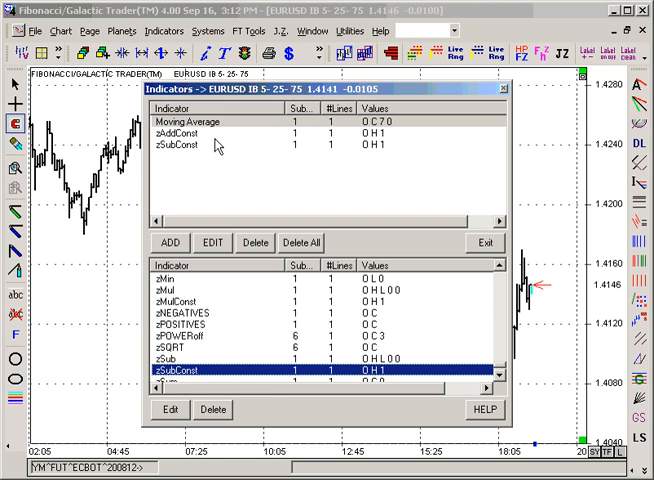
- Set zAddConst to add a 0.001 constant to Moving Average O C 7 0 instead of High
click(200, 132)
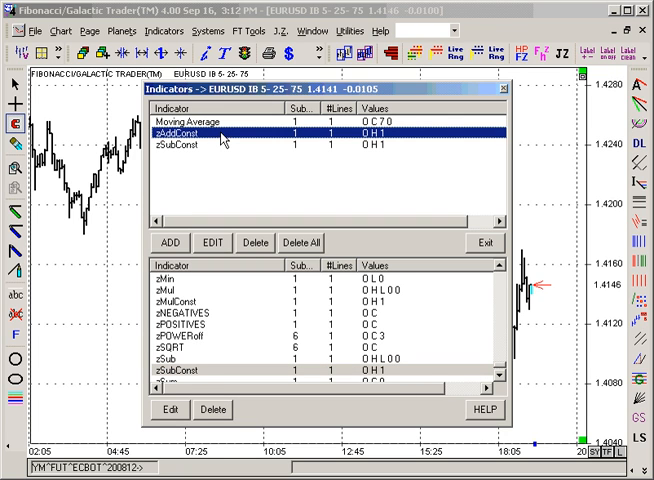
click(211, 243)
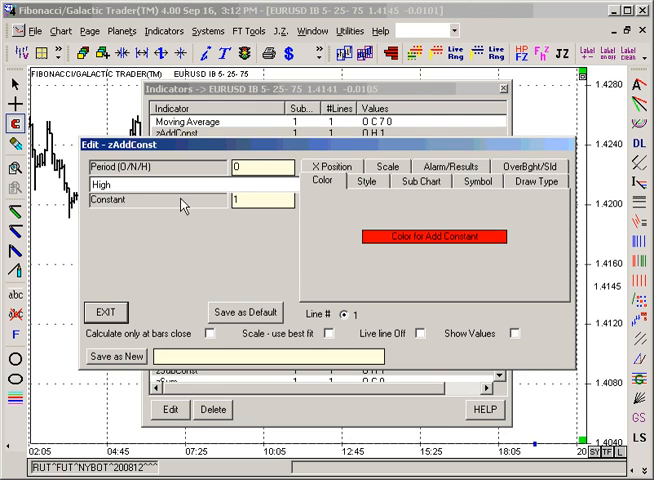
click(258, 200)
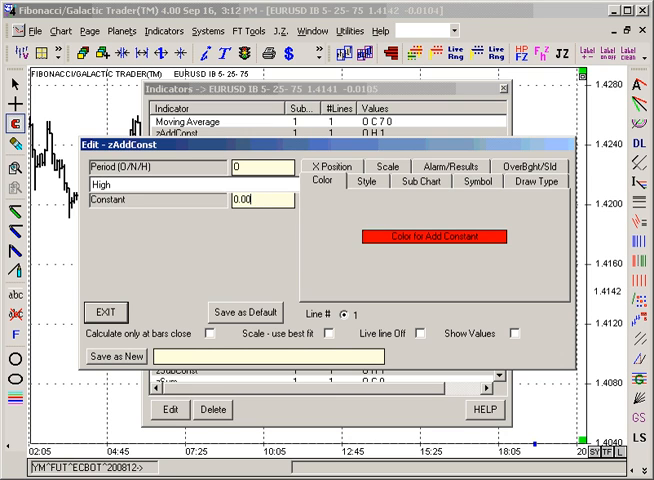
text(0.001)
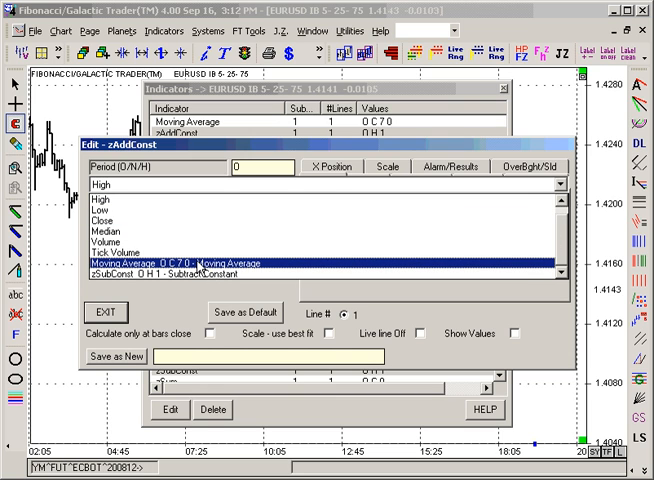
click(180, 263)
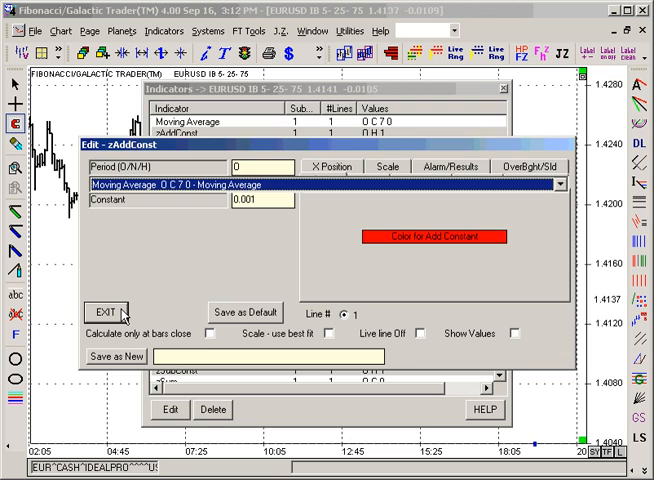
click(103, 311)
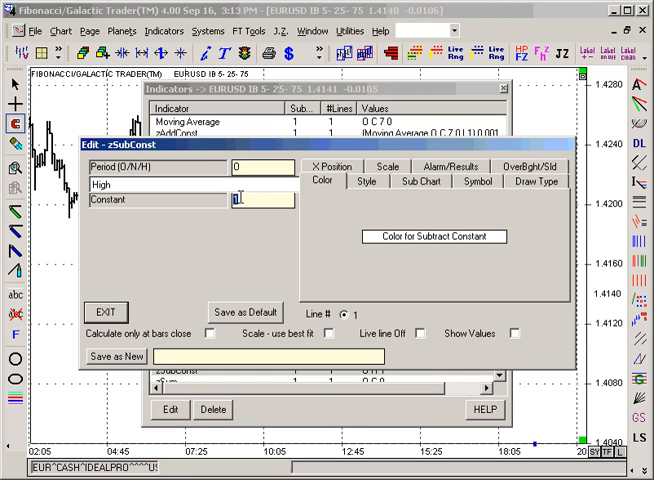
- Enter 0.001 as the zSubConst constant to subtract from the Moving Average
text(0.001)
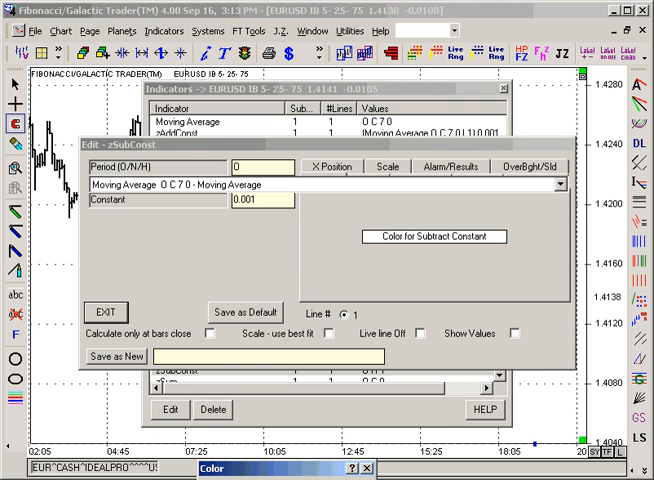
- Change the zAddConst band colour from red to dark green
click(432, 236)
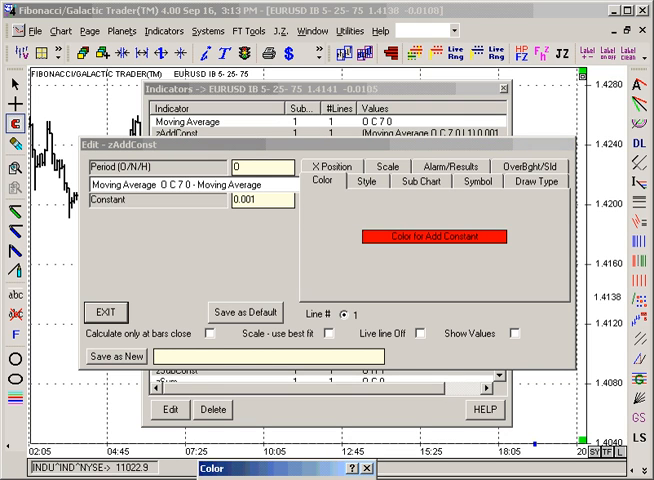
click(434, 237)
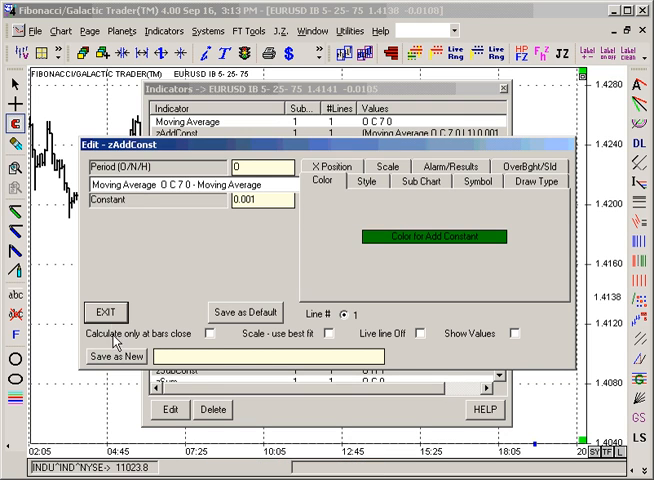
click(104, 313)
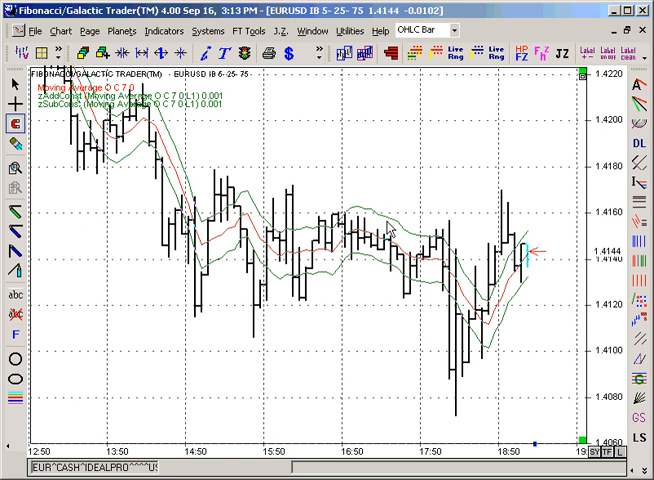
mouse_move(436, 249)
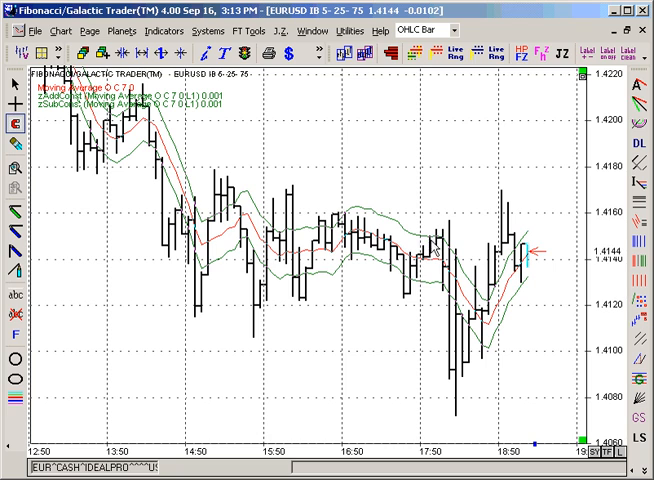